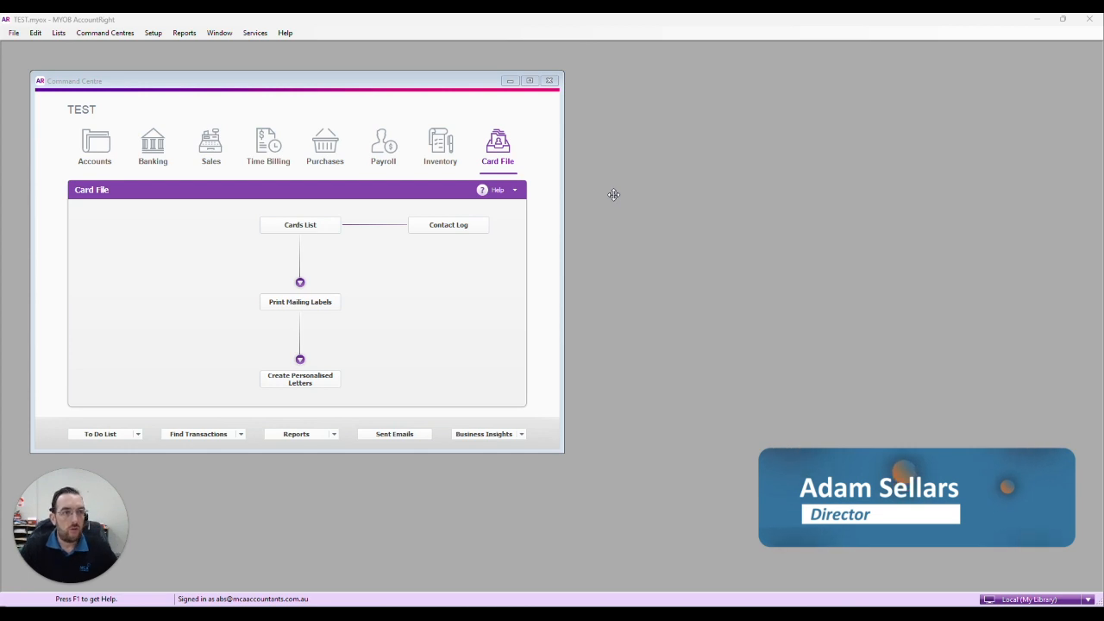
mouse_move(615, 185)
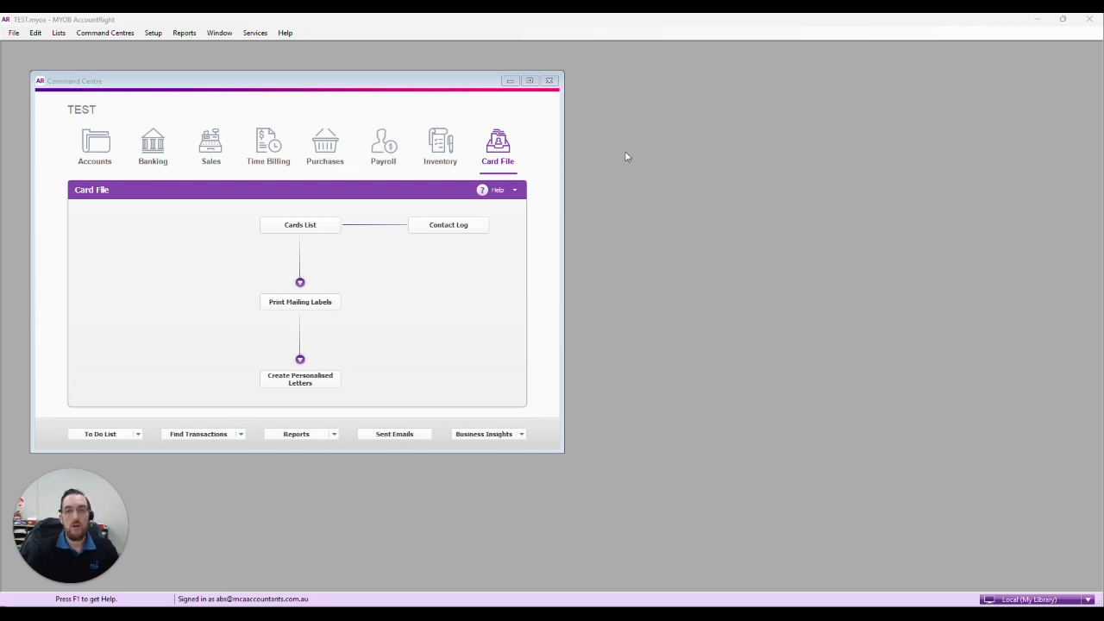
mouse_move(635, 162)
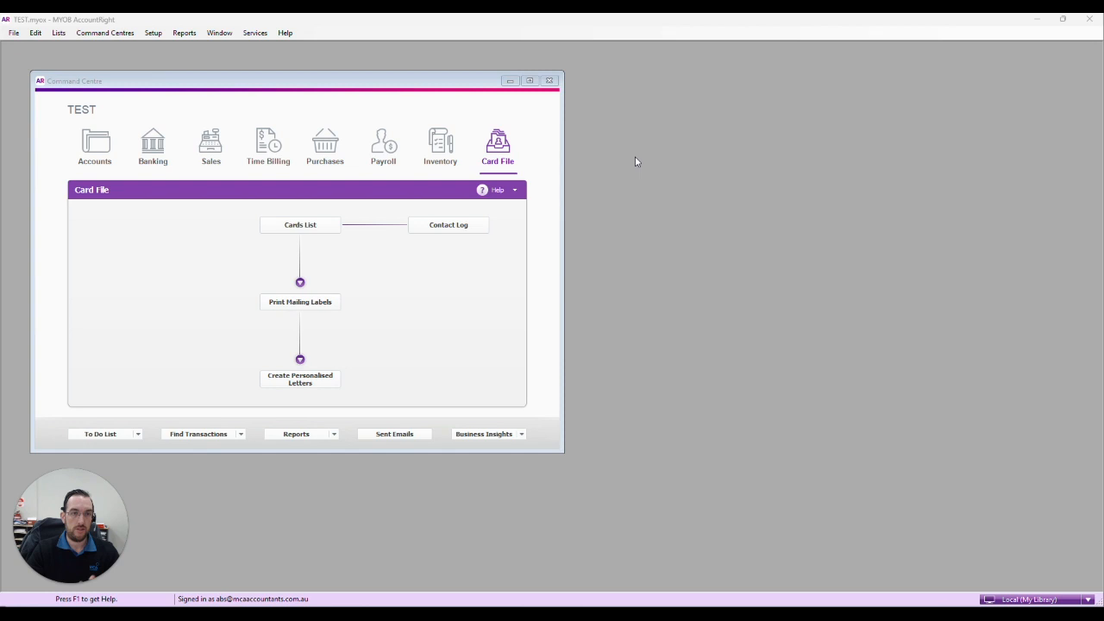
mouse_move(568, 126)
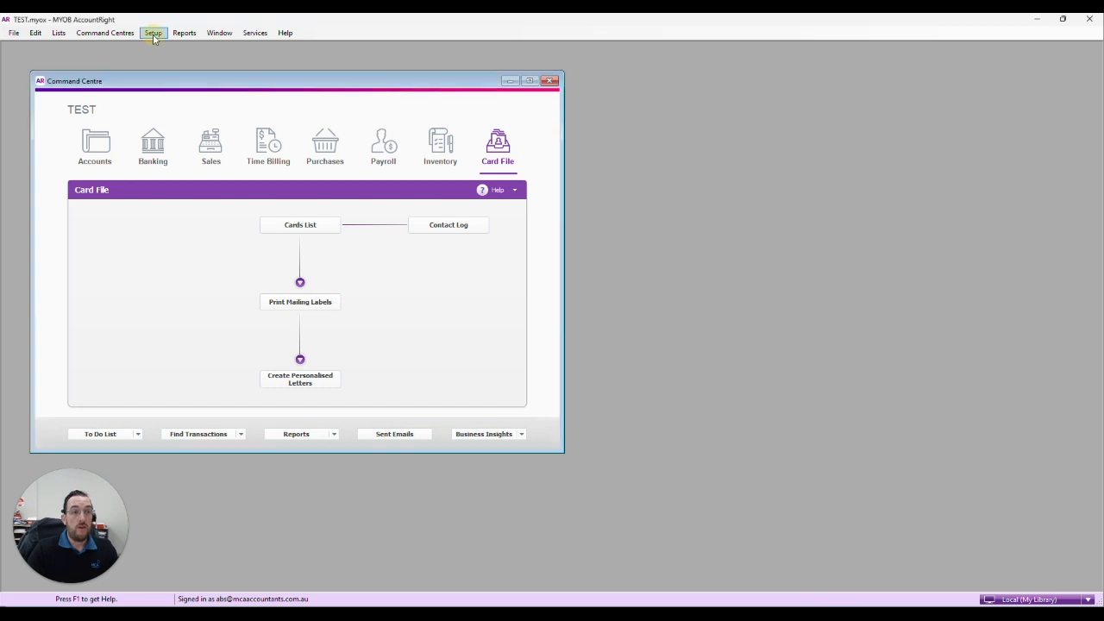
- Start a new user entry in User Access via Setup, added beneath Administrator
click(152, 33)
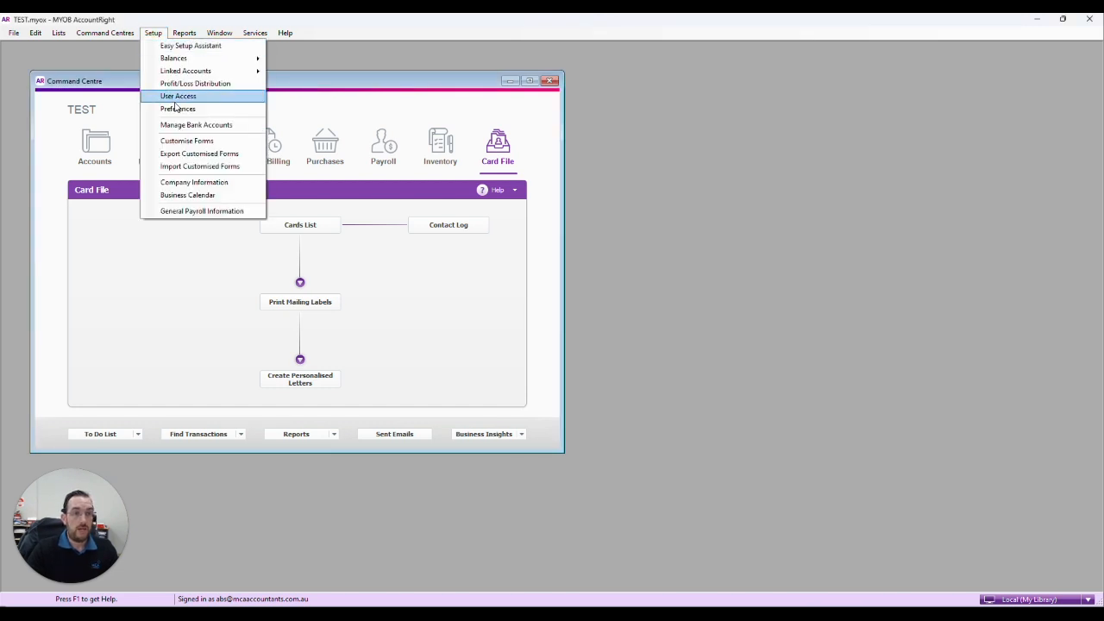
click(180, 96)
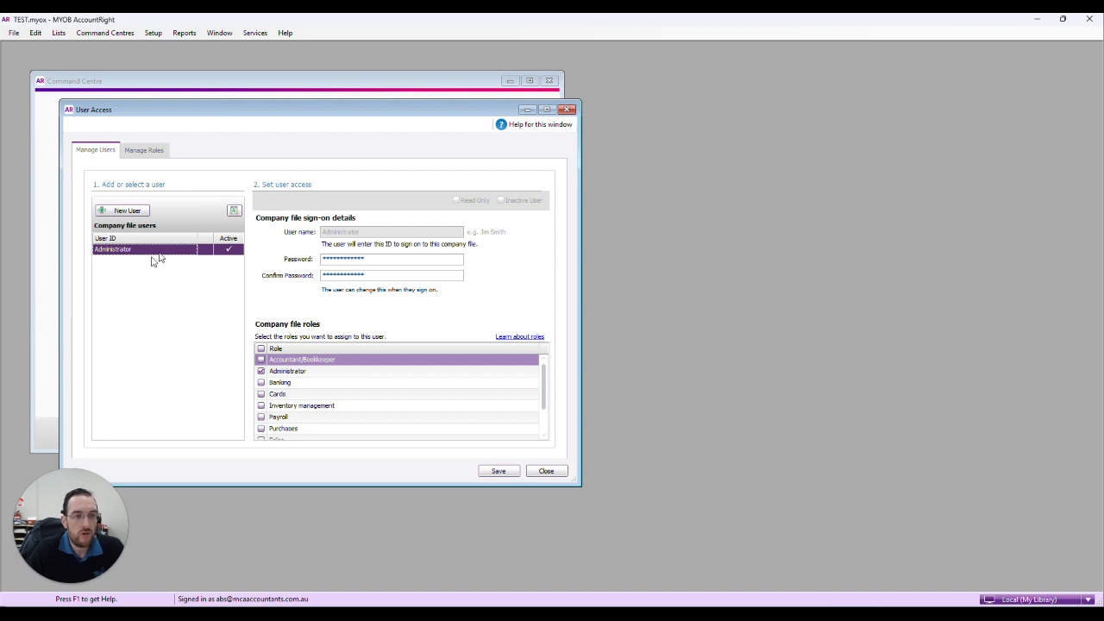
mouse_move(154, 262)
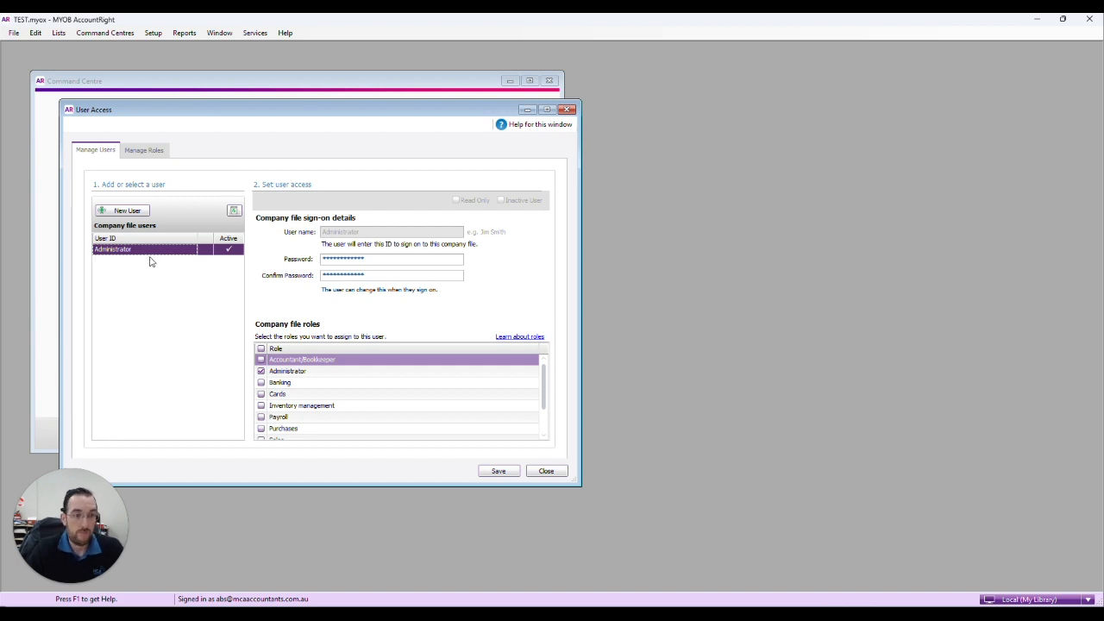
click(127, 210)
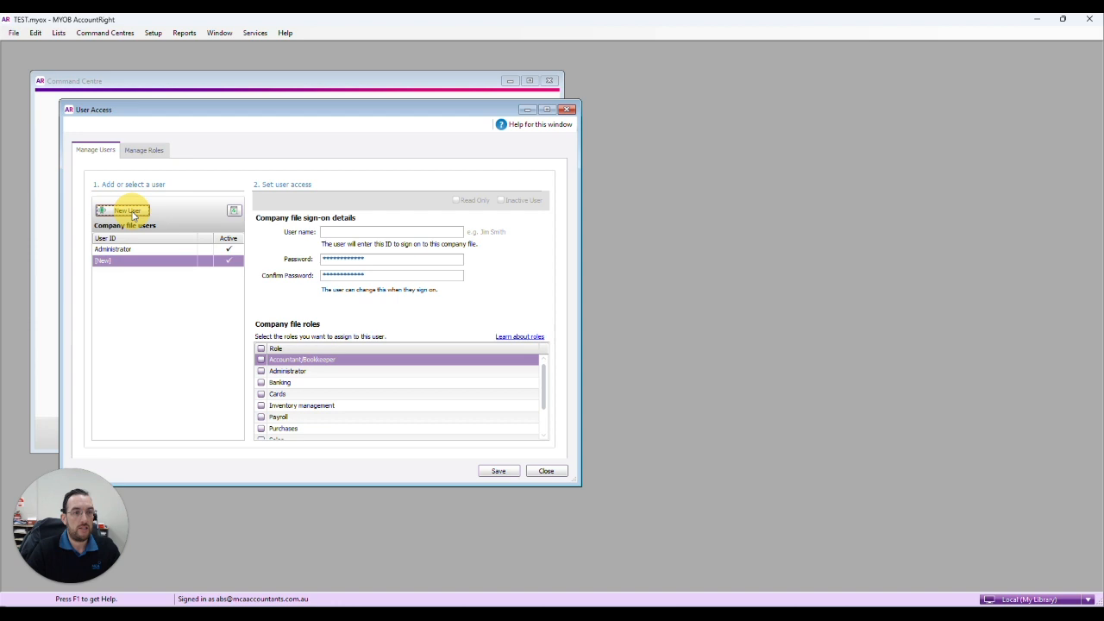
- Name the new user 'MCA' and enter its password with matching confirmation
click(127, 210)
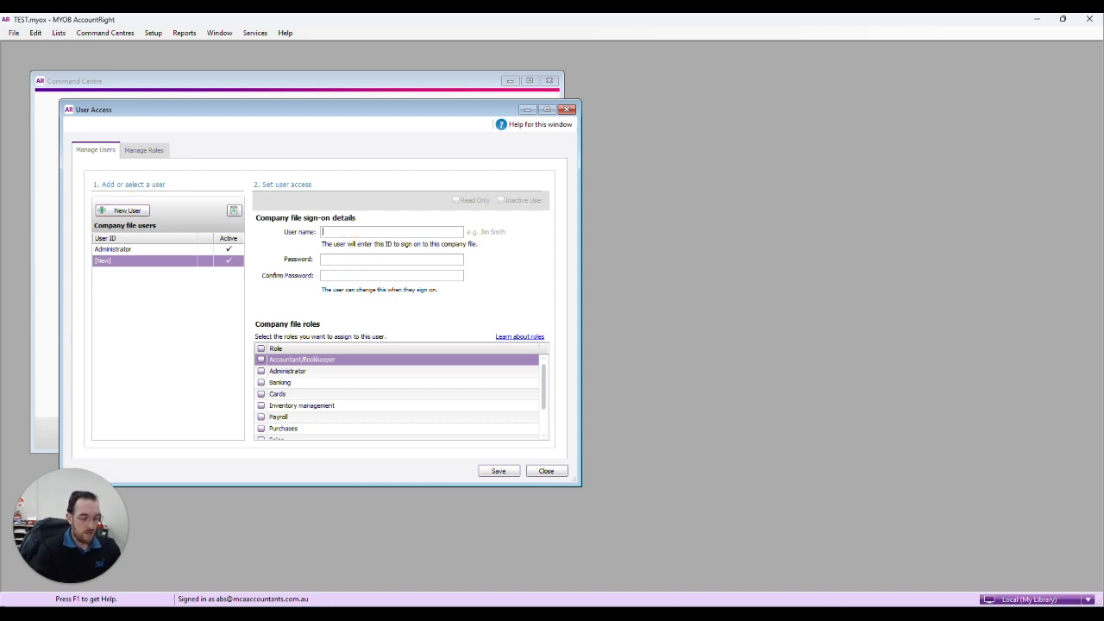
text(MCA)
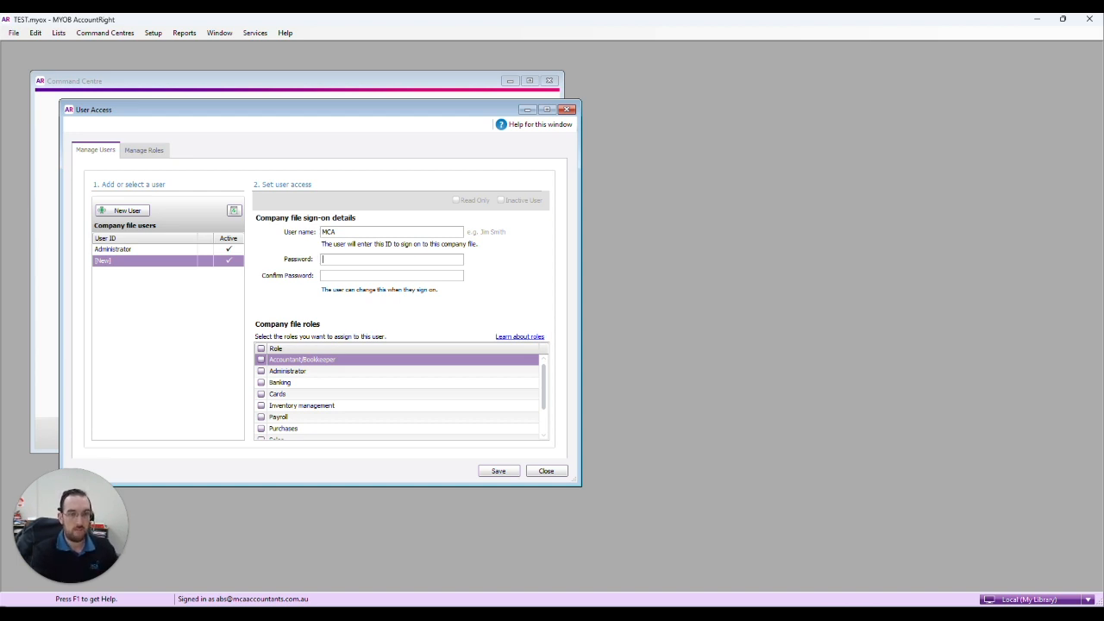
text(***)
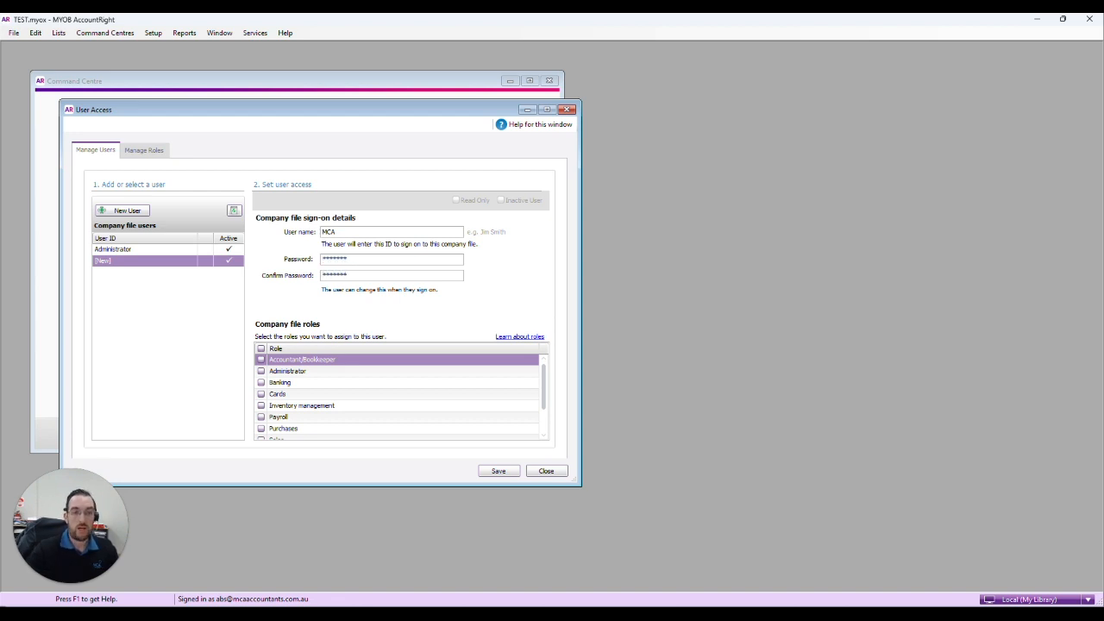
- Tick the Accountant/Bookkeeper company file role for the MCA user
click(262, 359)
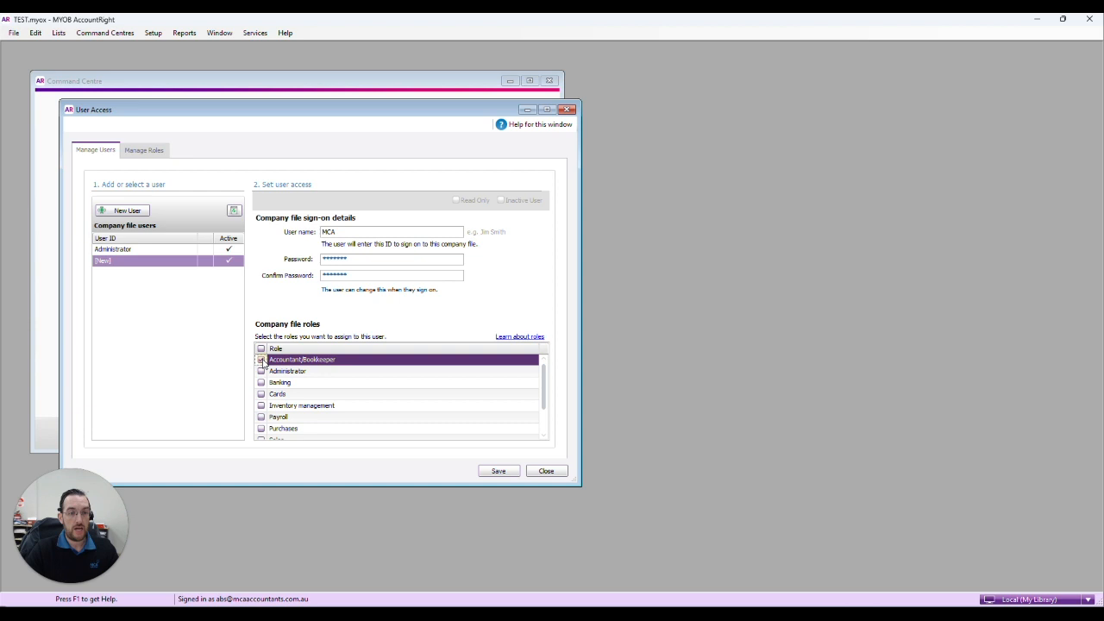
click(262, 361)
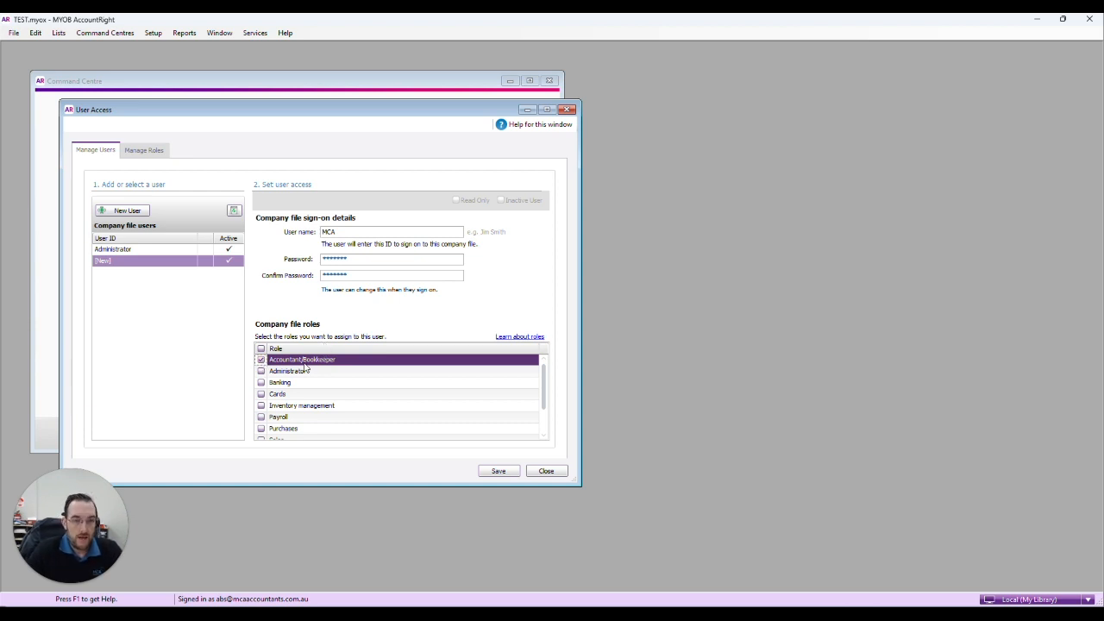
mouse_move(319, 375)
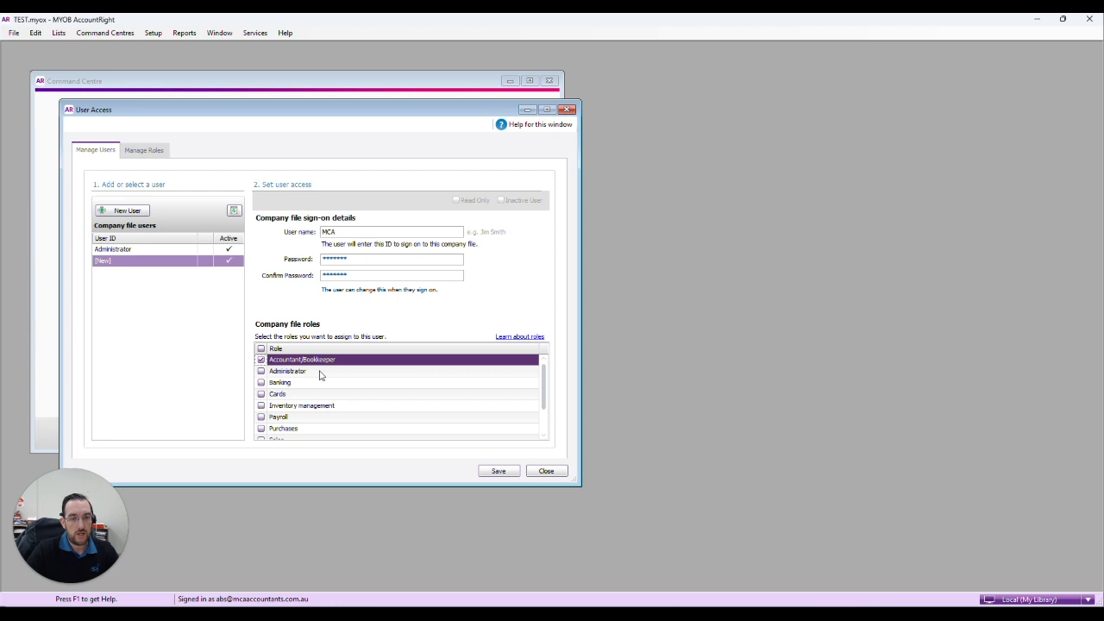
mouse_move(318, 363)
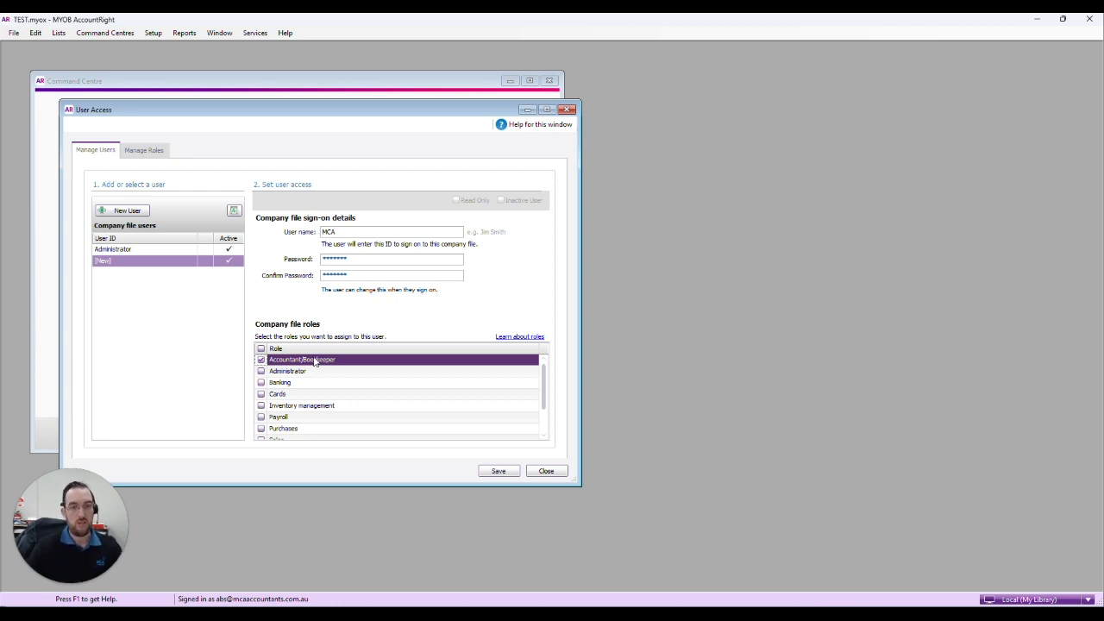
mouse_move(383, 421)
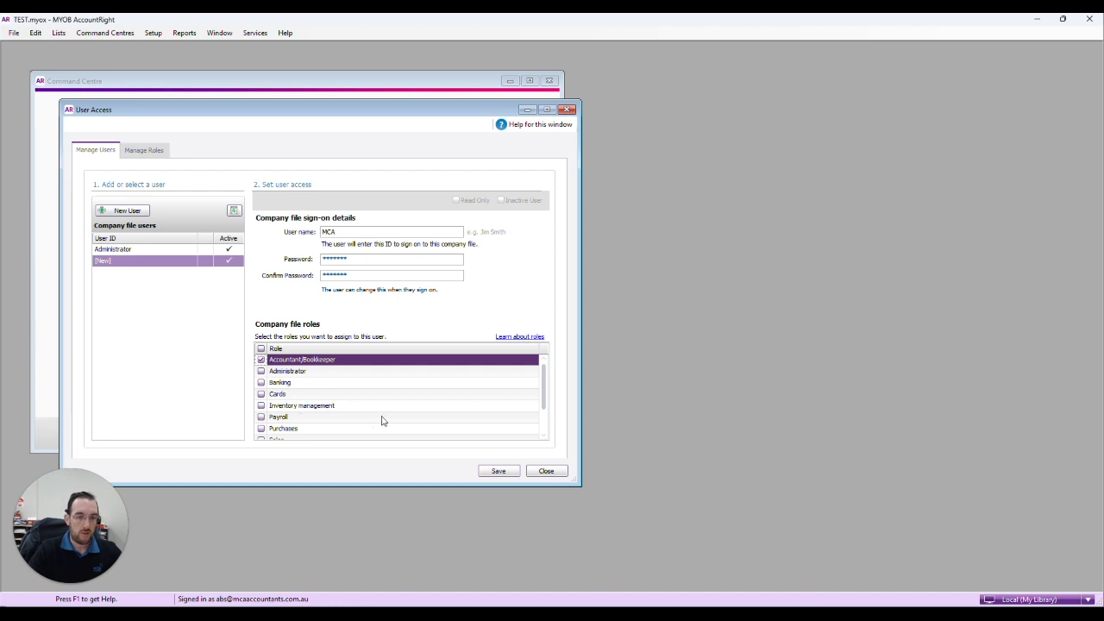
scroll(down, 3)
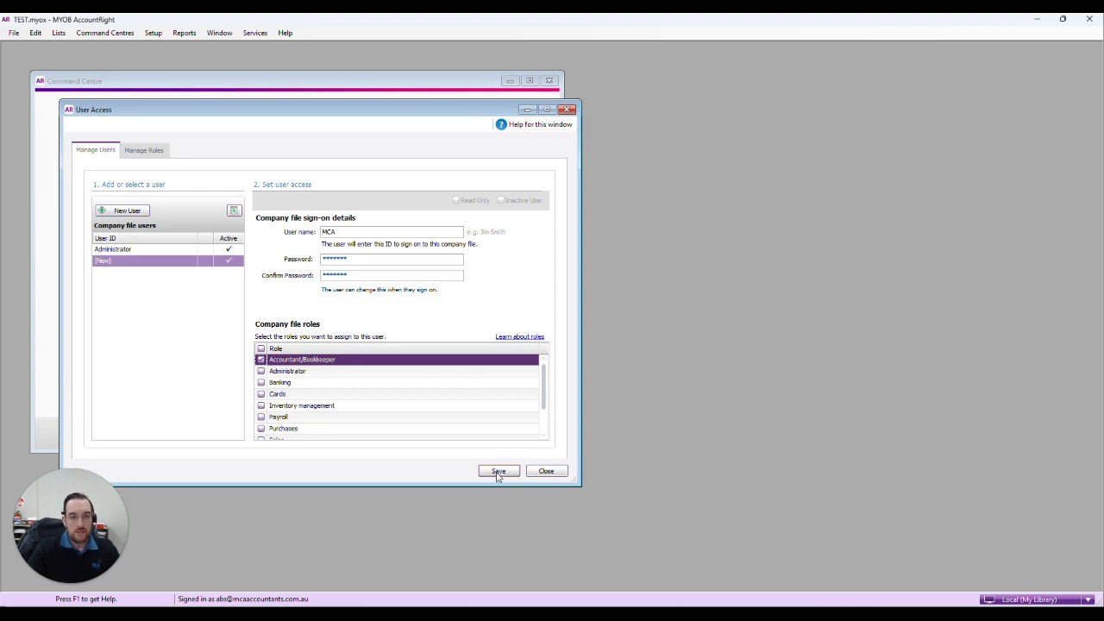
- Save the MCA user so it is listed as active beneath Administrator
click(497, 471)
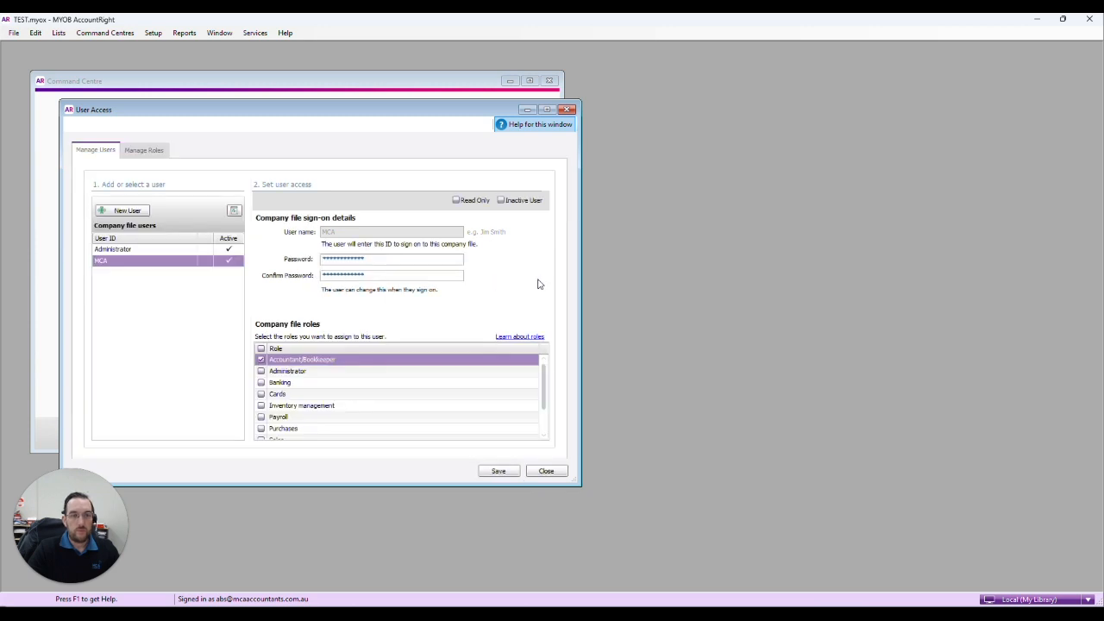
mouse_move(509, 366)
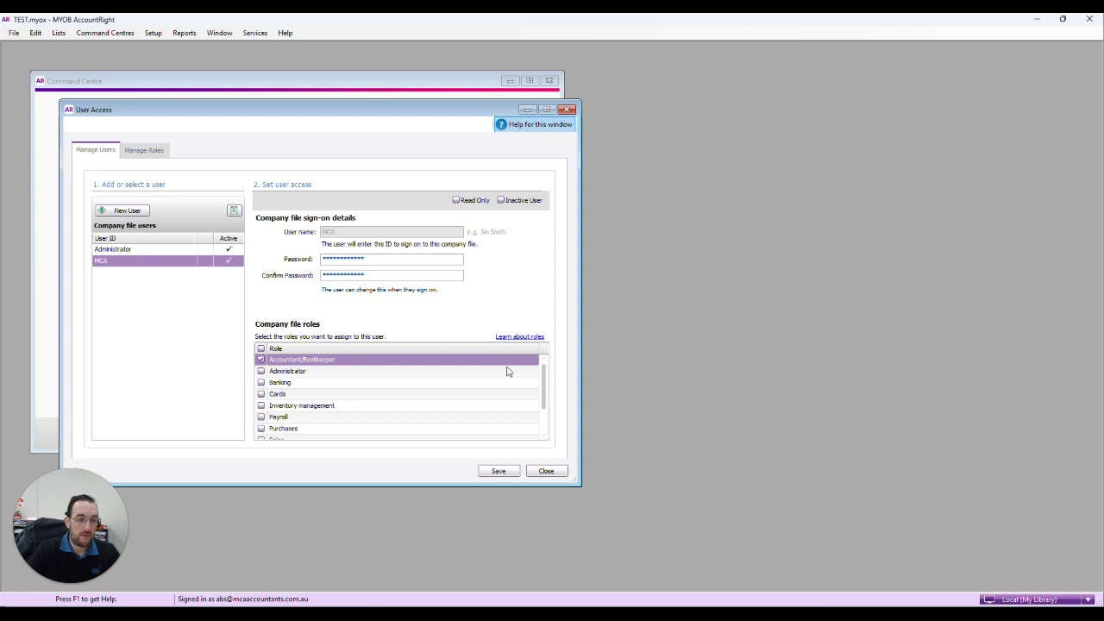
mouse_move(514, 354)
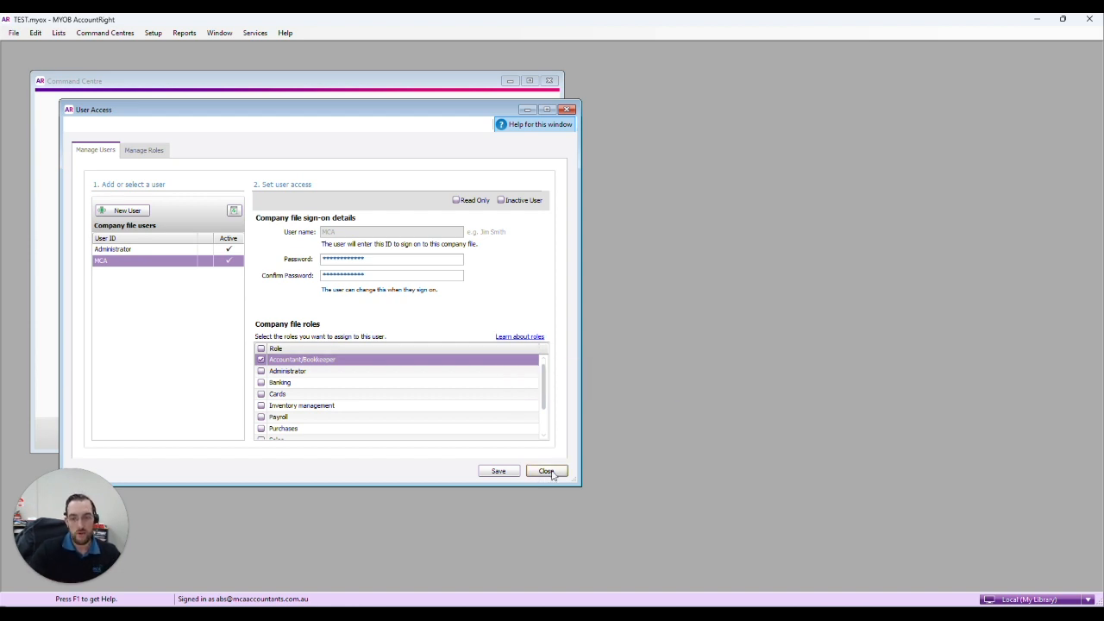
- Close User Access and return to the Command Centre for the backup
click(547, 471)
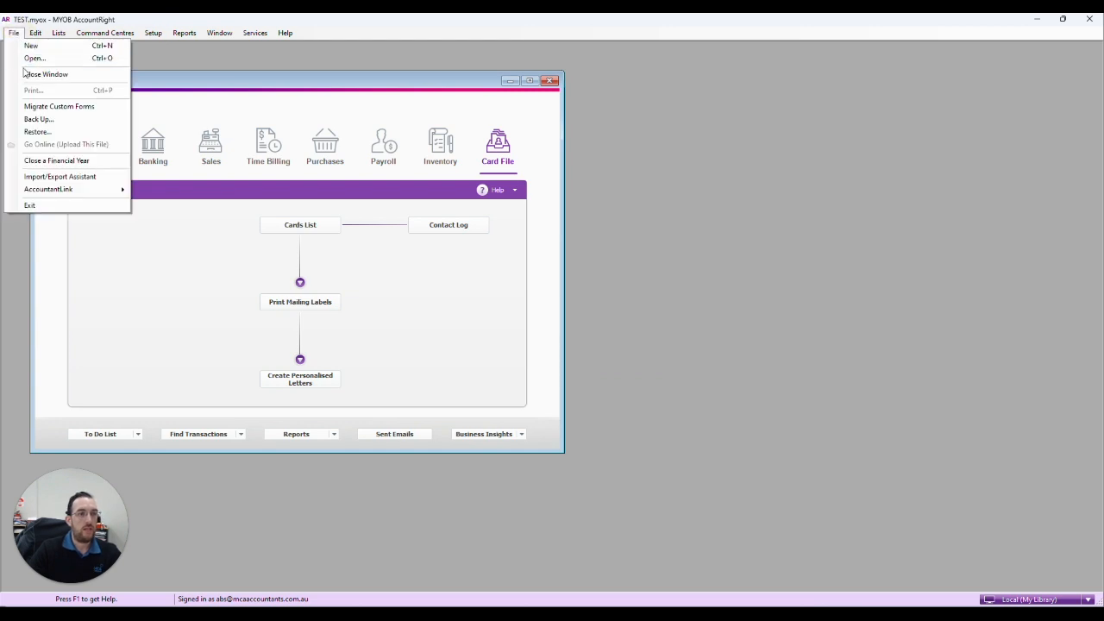
mouse_move(38, 119)
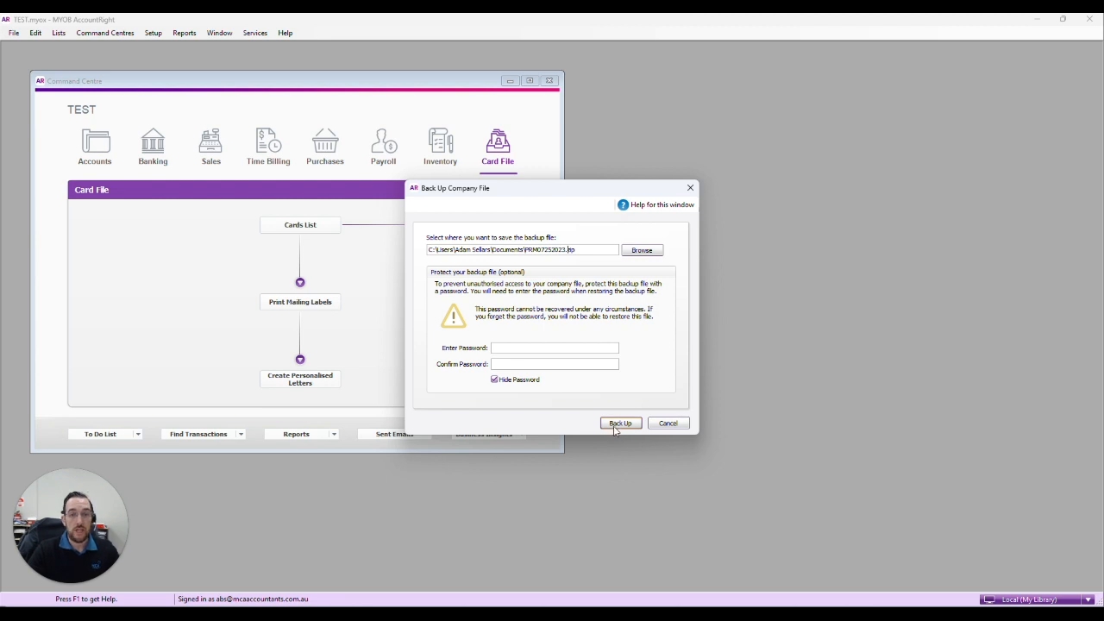
mouse_move(601, 400)
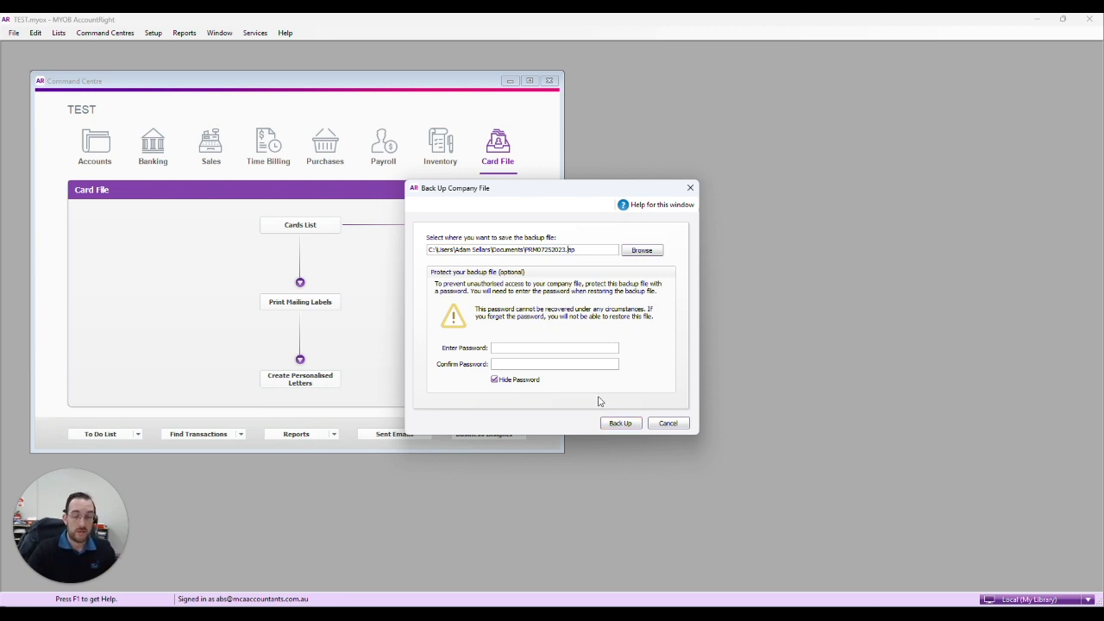
mouse_move(522, 248)
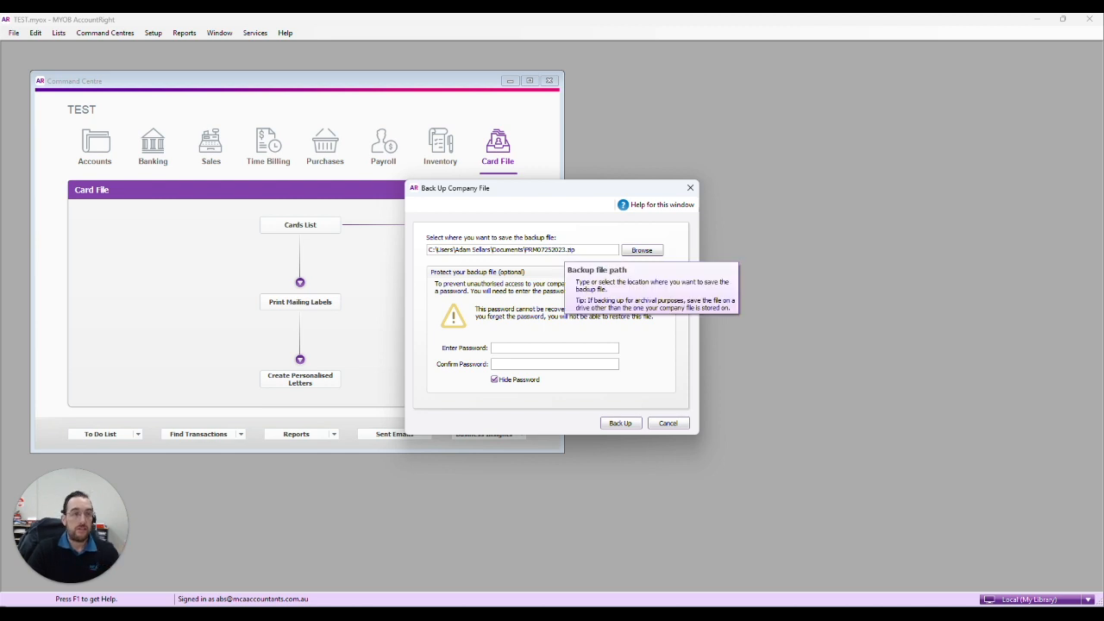